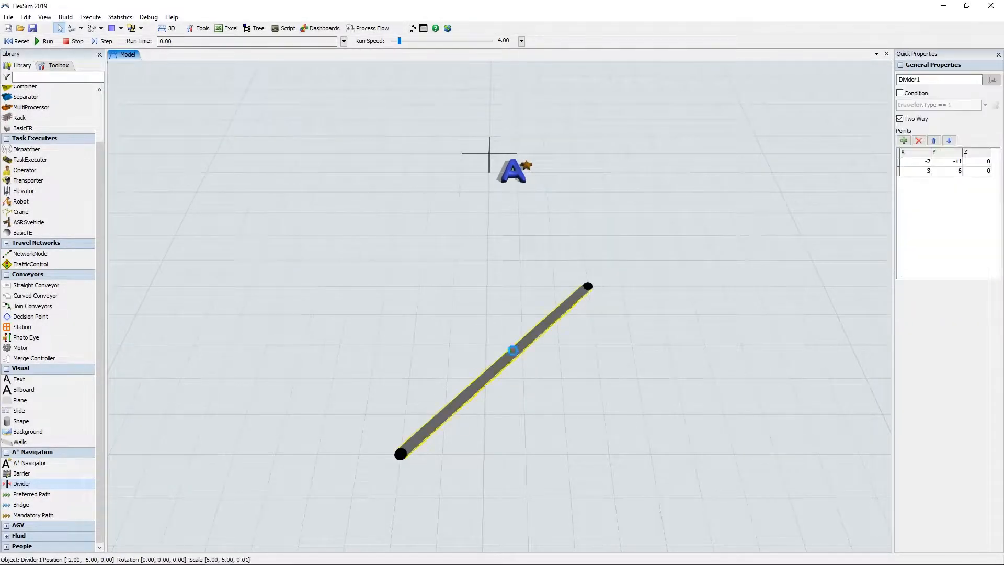
# - Show Divider1's full properties with its Two Way setting and Points table
pyautogui.doubleClick(512, 350)
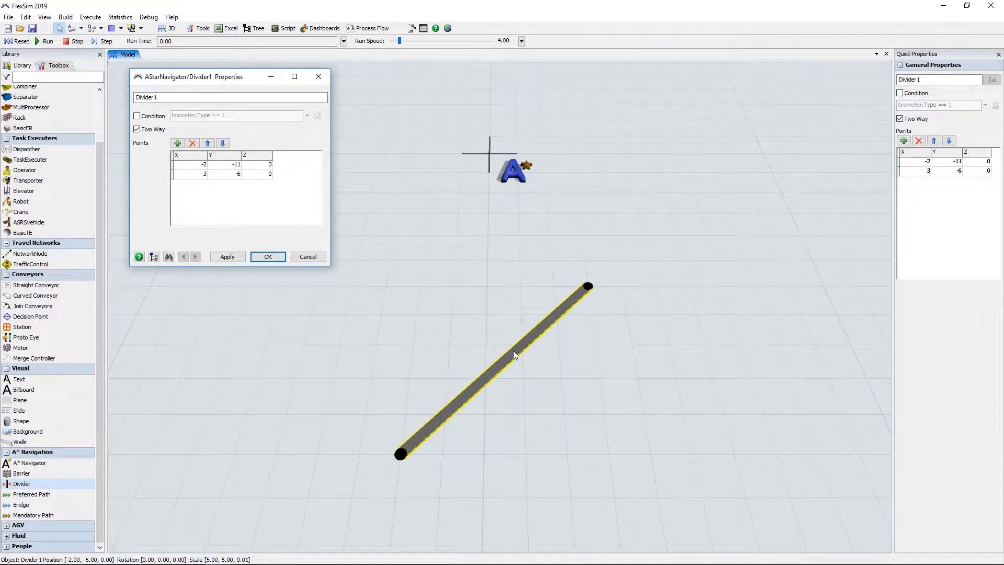
pyautogui.moveTo(156, 163)
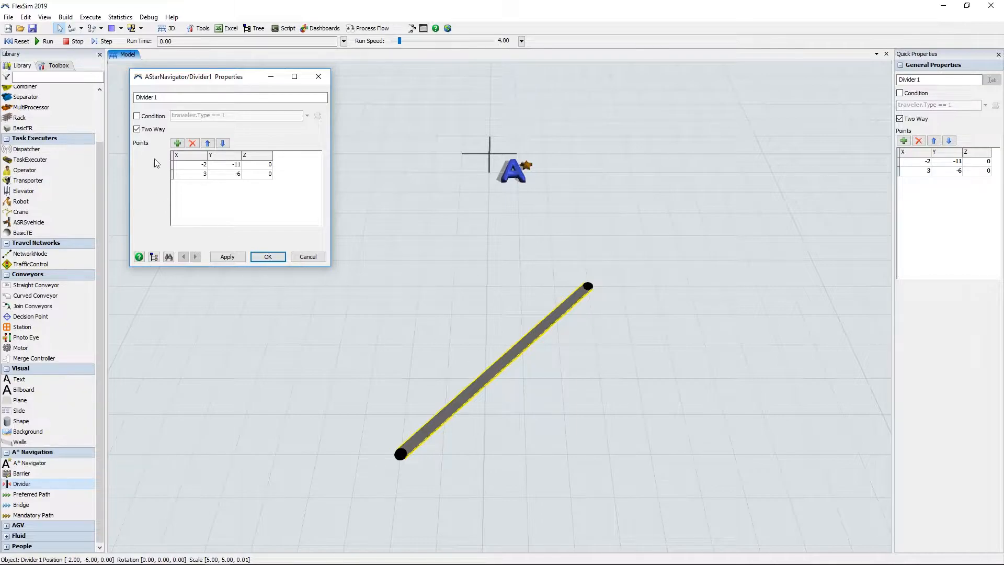
pyautogui.click(136, 129)
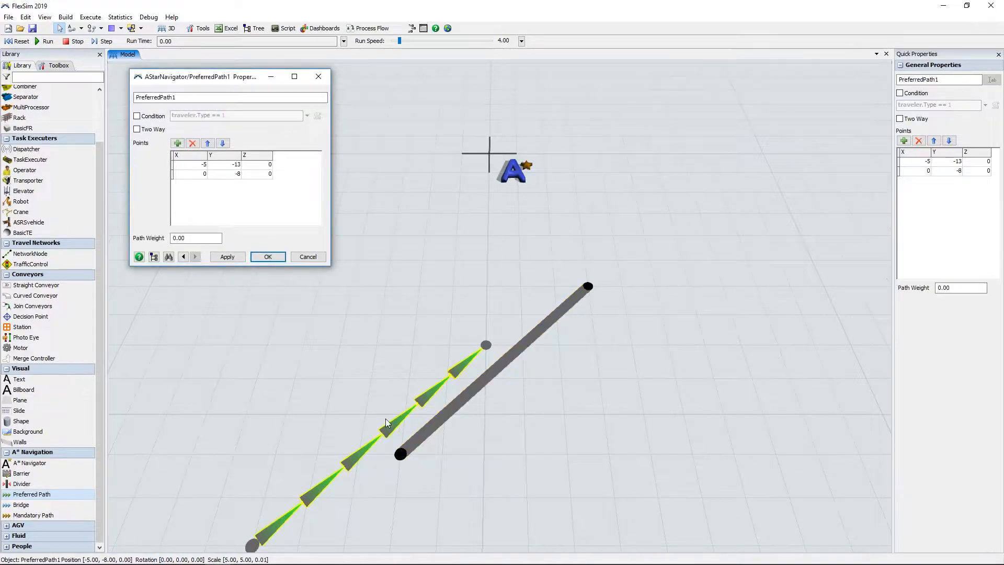
# - Switch to the two-way divider's properties, then cancel out without changes
pyautogui.click(136, 129)
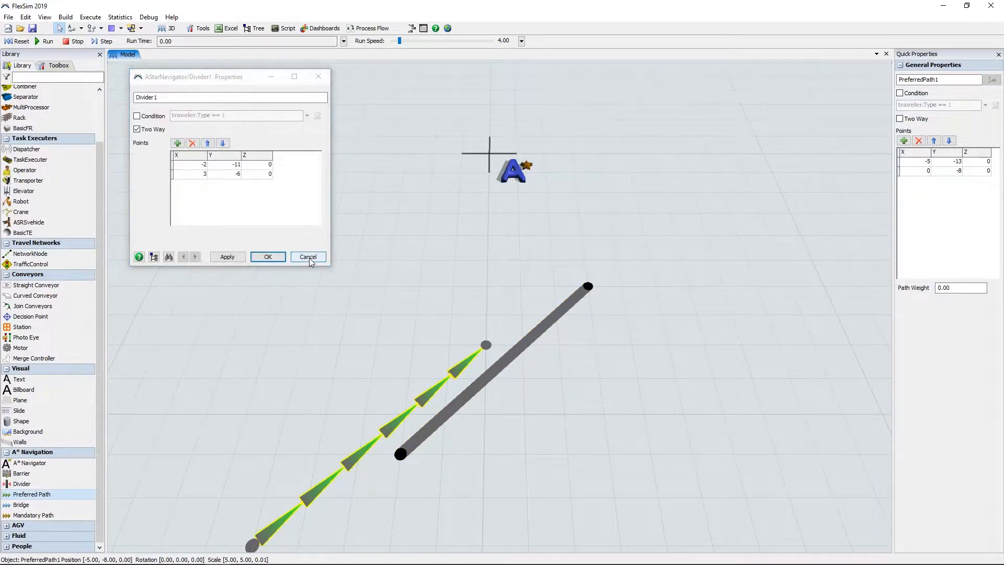
pyautogui.click(307, 257)
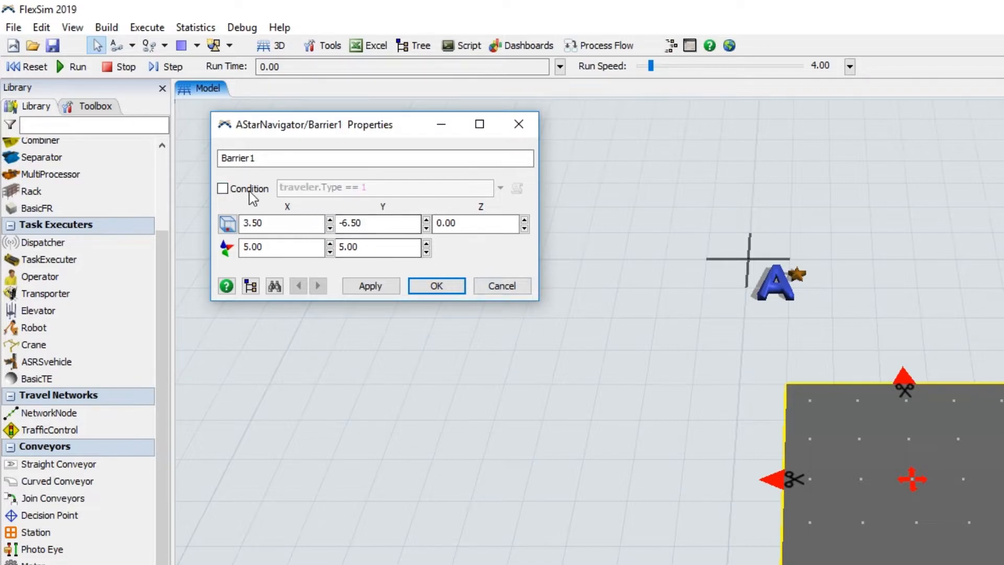
# - Enable Barrier1's Condition so it applies only to traveler.Type == 1
pyautogui.click(222, 187)
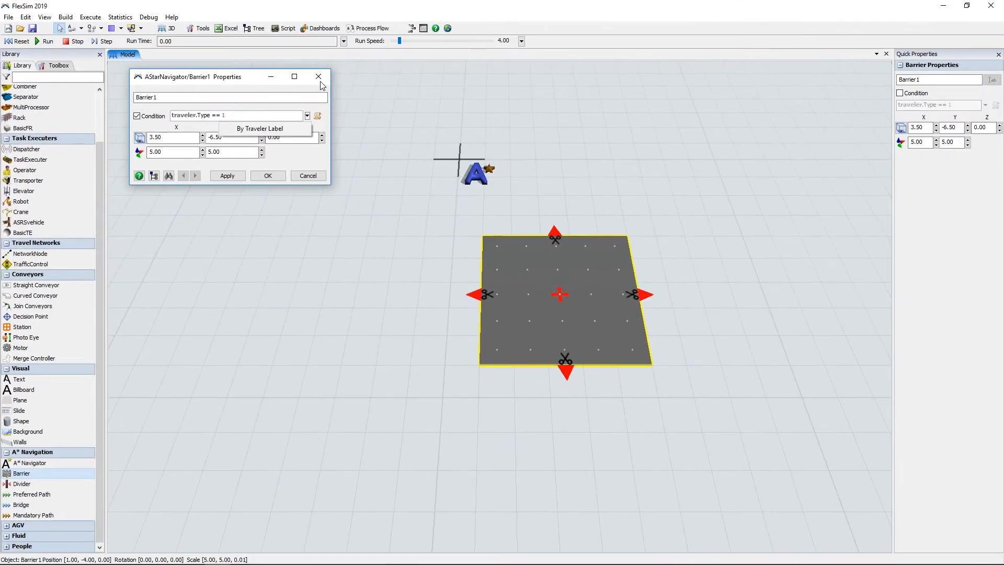
# - Close Barrier1's properties, leaving it stretched to about 10.41 by 5
pyautogui.click(318, 76)
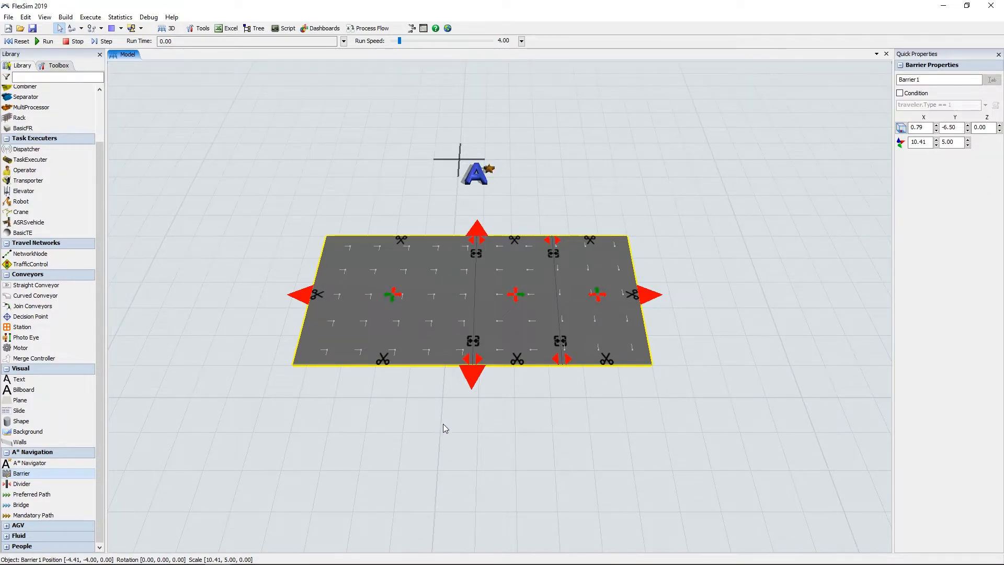
pyautogui.moveTo(452, 407)
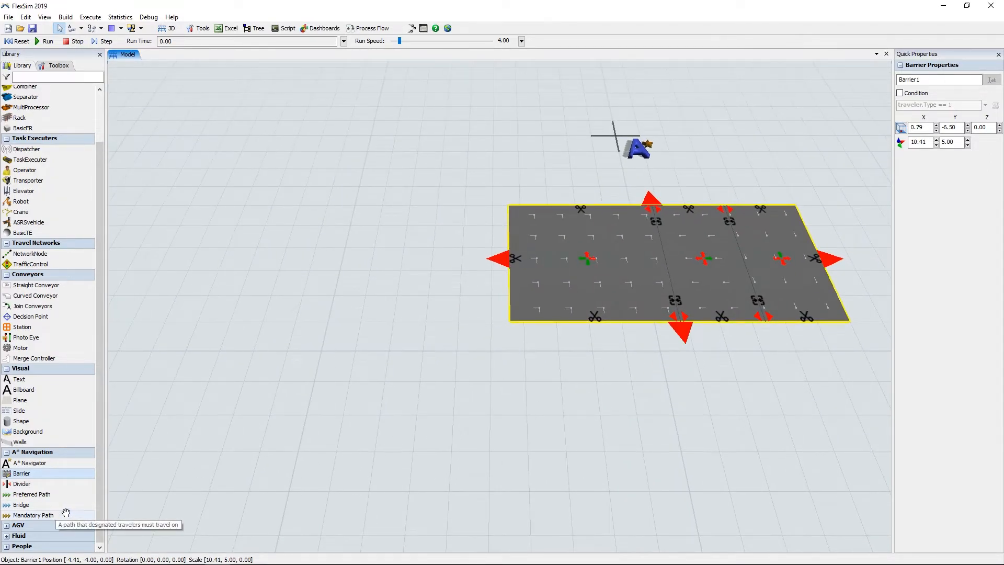
pyautogui.moveTo(390, 409)
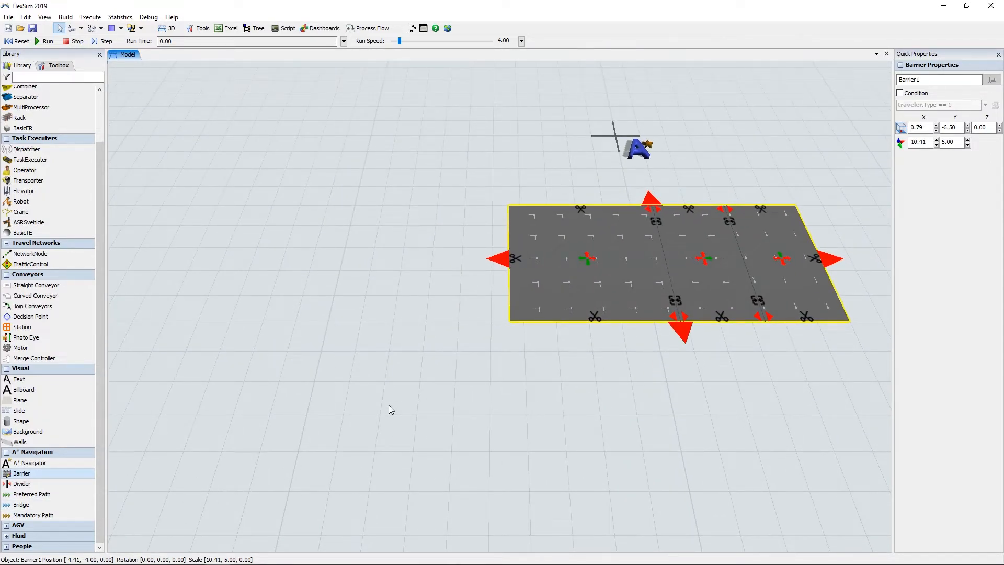